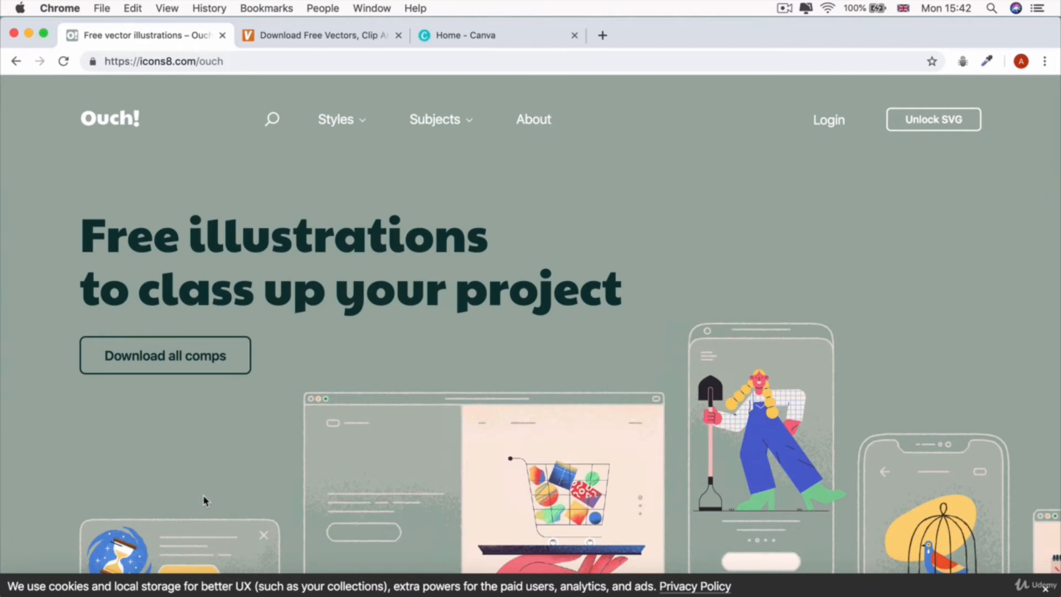
{"action": "mouse_move", "coordinate": [166, 42]}
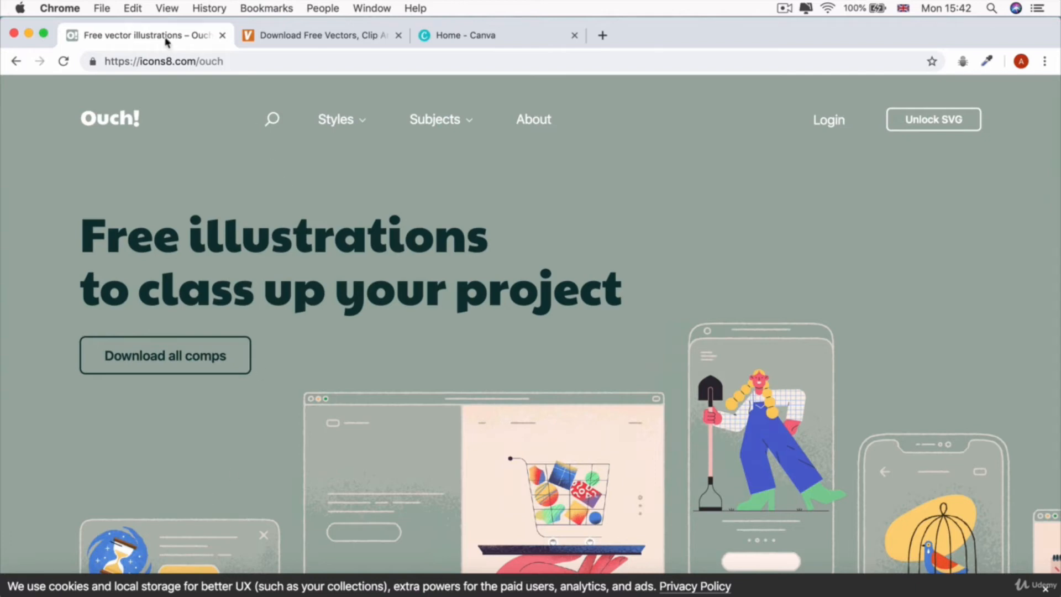
{"action": "mouse_move", "coordinate": [160, 233]}
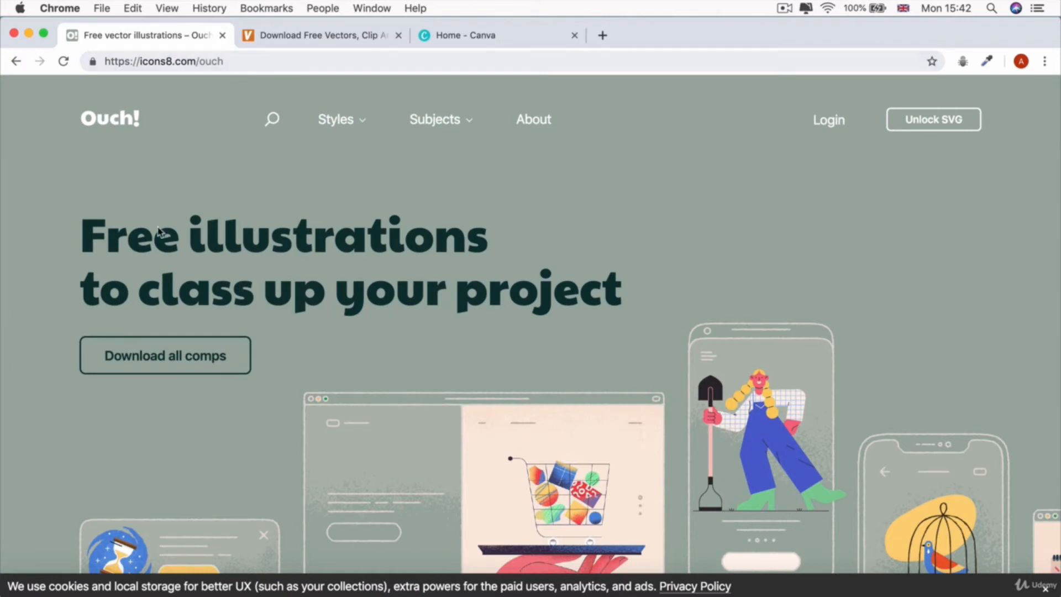
- Scroll through the current web page before switching sites
{"action": "scroll", "scroll_direction": "down", "scroll_amount": 3}
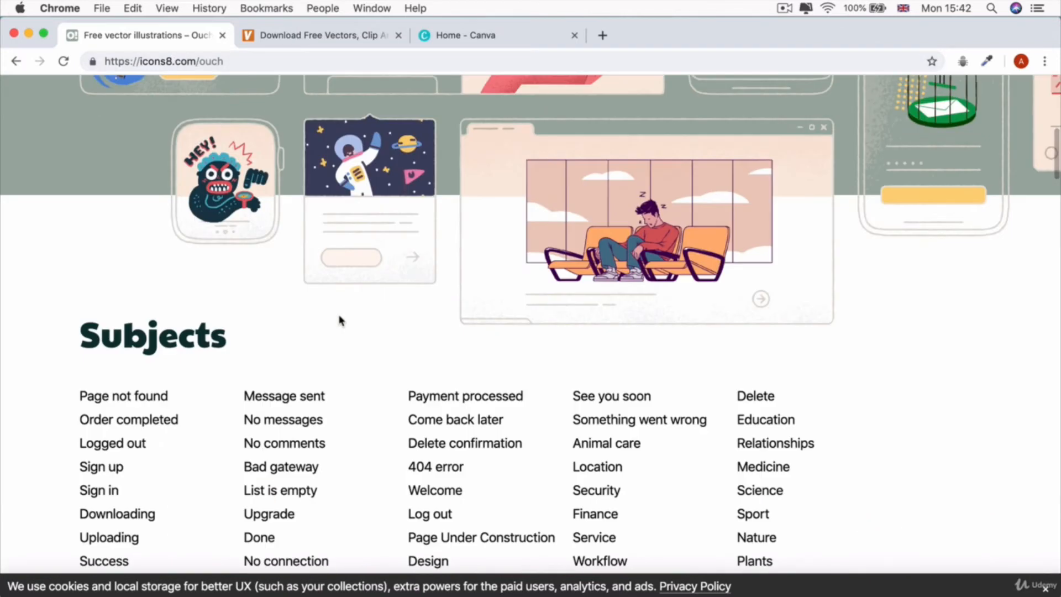
{"action": "scroll", "scroll_direction": "up", "scroll_amount": 3}
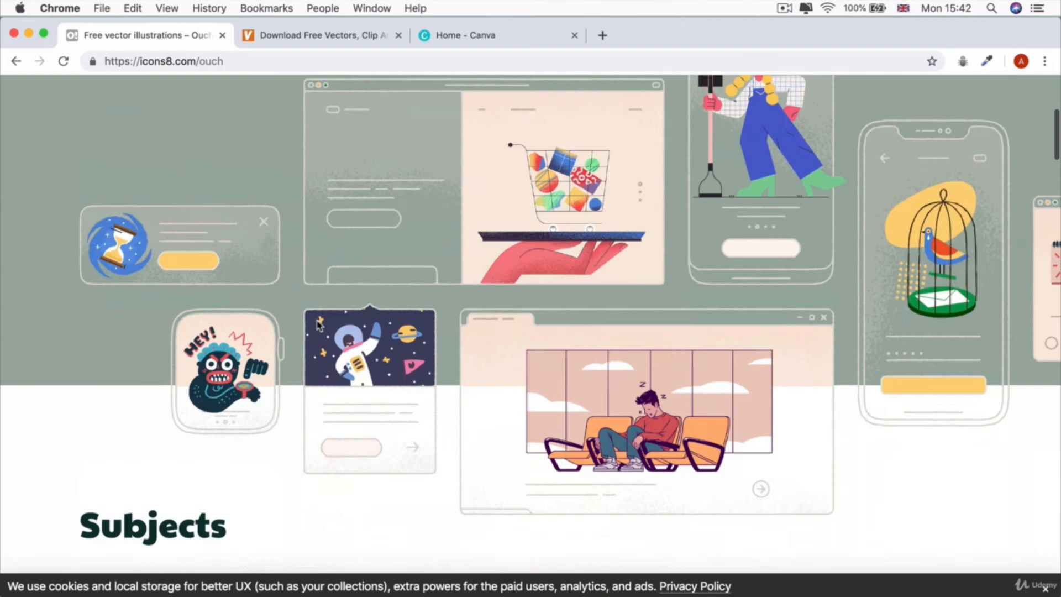
{"action": "scroll", "scroll_direction": "down", "scroll_amount": 3}
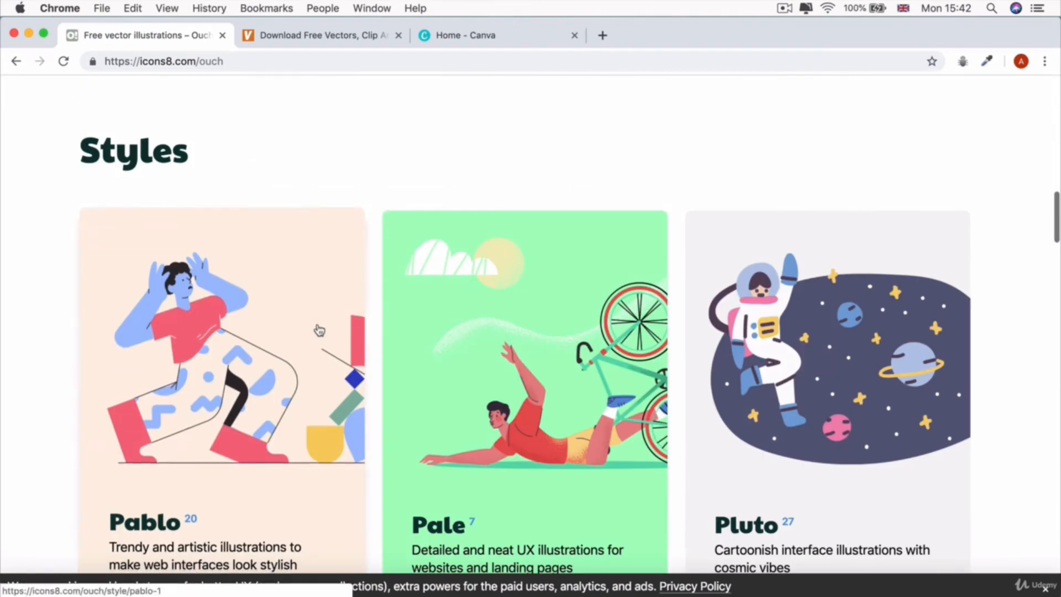
{"action": "scroll", "scroll_direction": "down", "scroll_amount": 3}
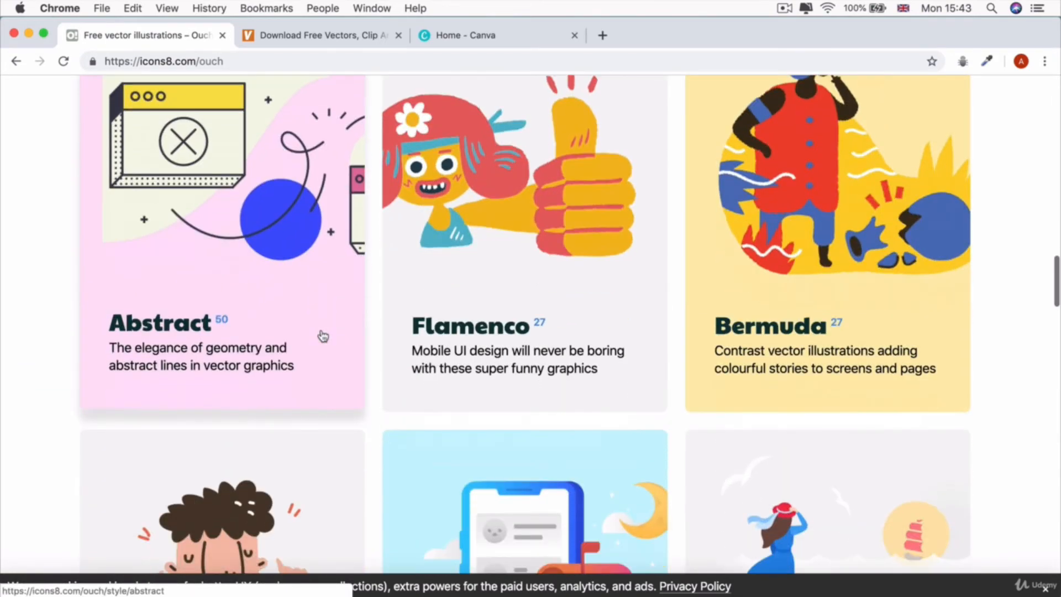
{"action": "scroll", "scroll_direction": "down", "scroll_amount": 3}
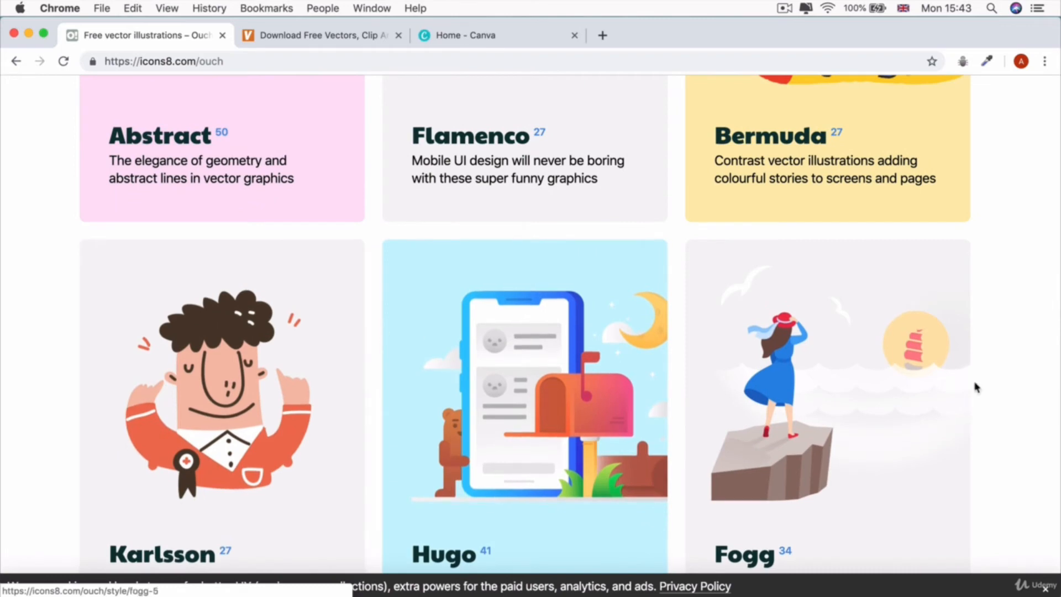
{"action": "scroll", "scroll_direction": "down", "scroll_amount": 3}
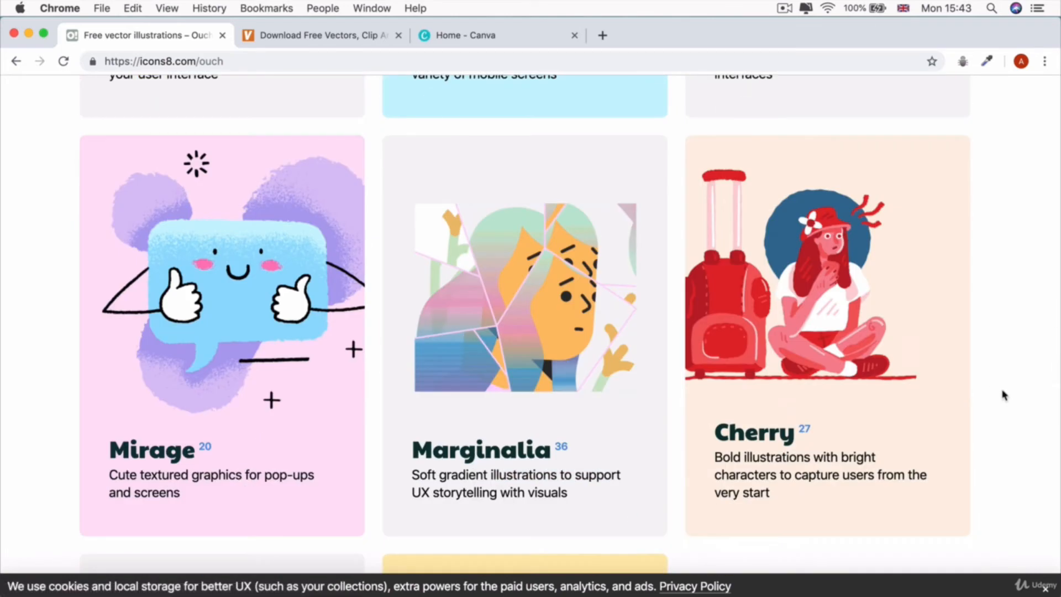
{"action": "scroll", "scroll_direction": "down", "scroll_amount": 3}
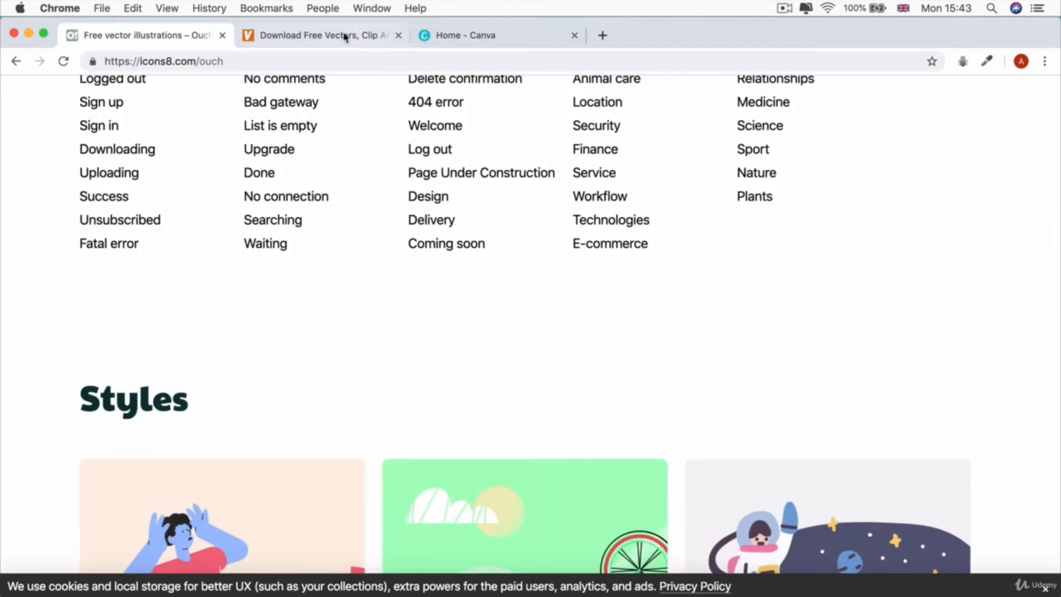
- Search Vecteezy for 'coal' vector art, browse the results, then return to Canva home
{"action": "left_click", "coordinate": [319, 34]}
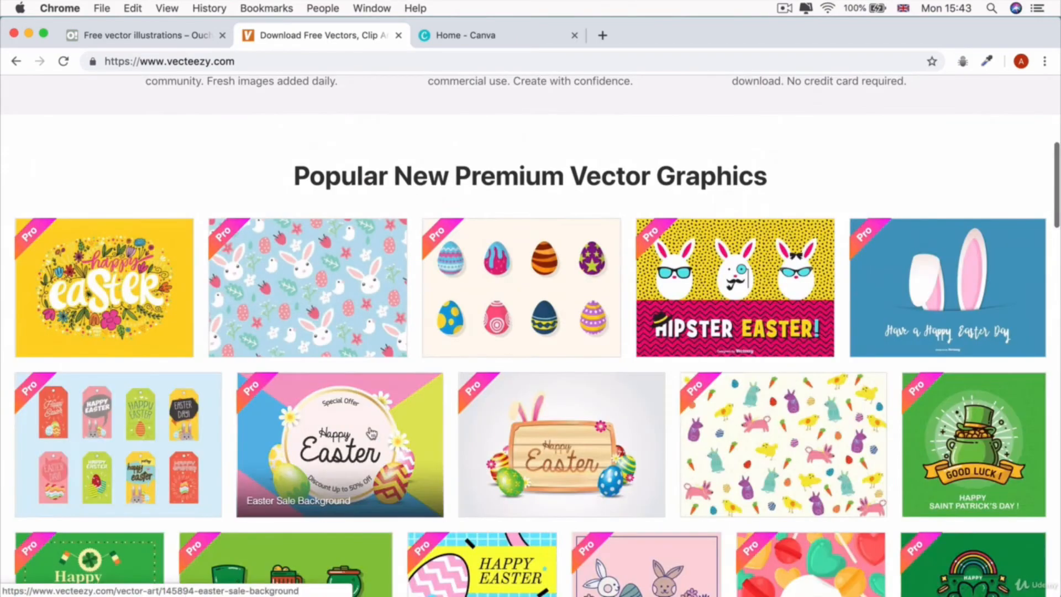
{"action": "scroll", "scroll_direction": "down", "scroll_amount": 3}
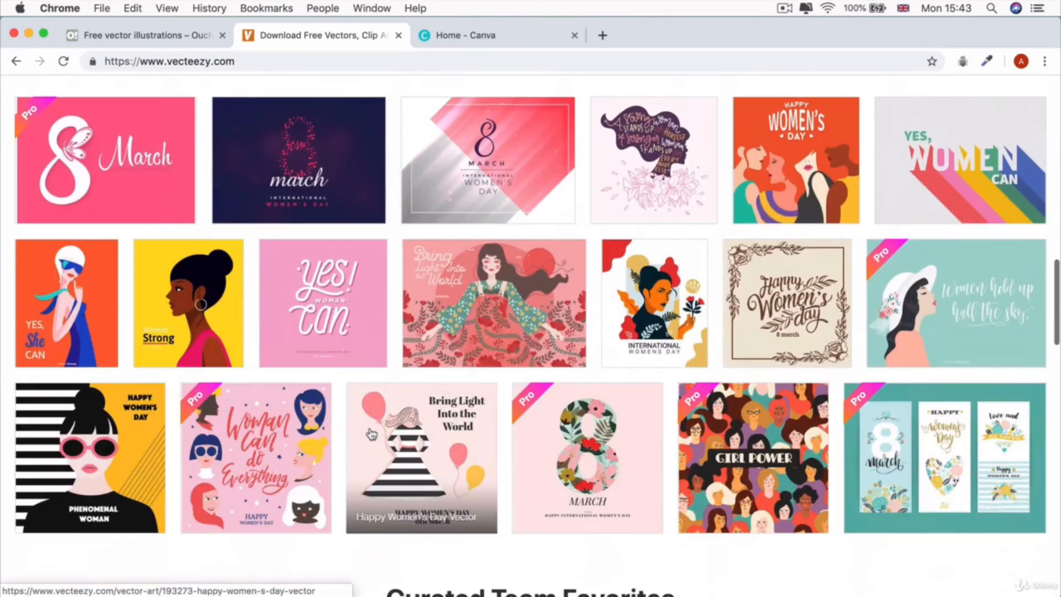
{"action": "scroll", "scroll_direction": "down", "scroll_amount": 3}
{"action": "type", "text": "coal"}
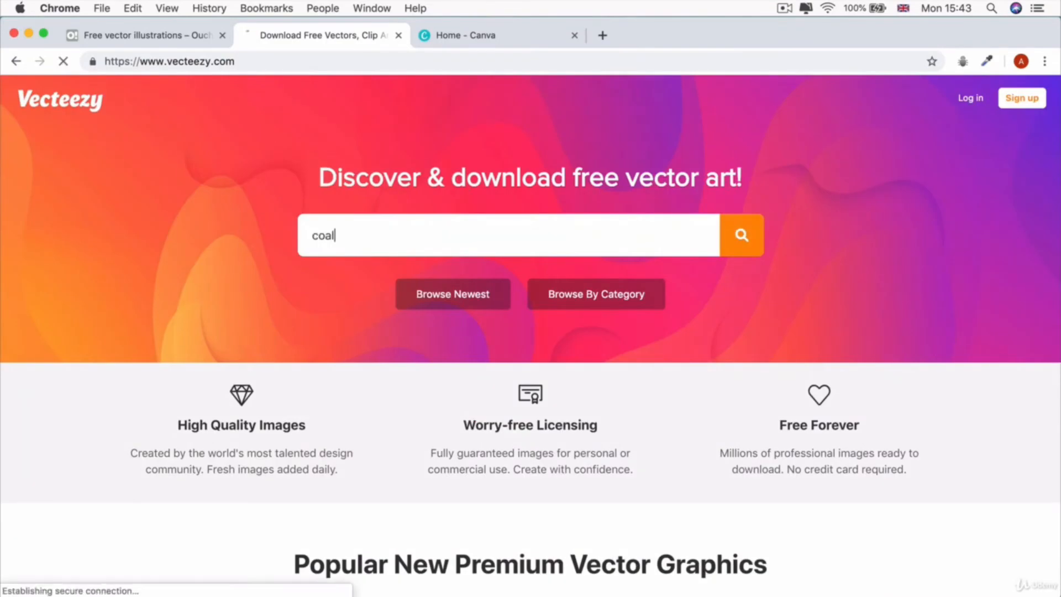
{"action": "left_click", "coordinate": [741, 235]}
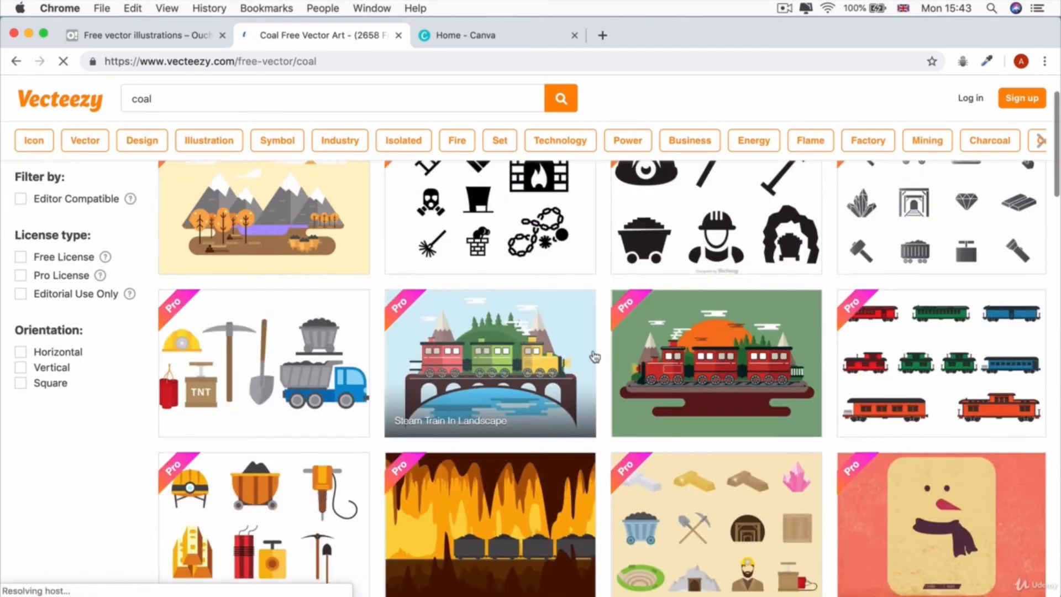
{"action": "scroll", "scroll_direction": "down", "scroll_amount": 3}
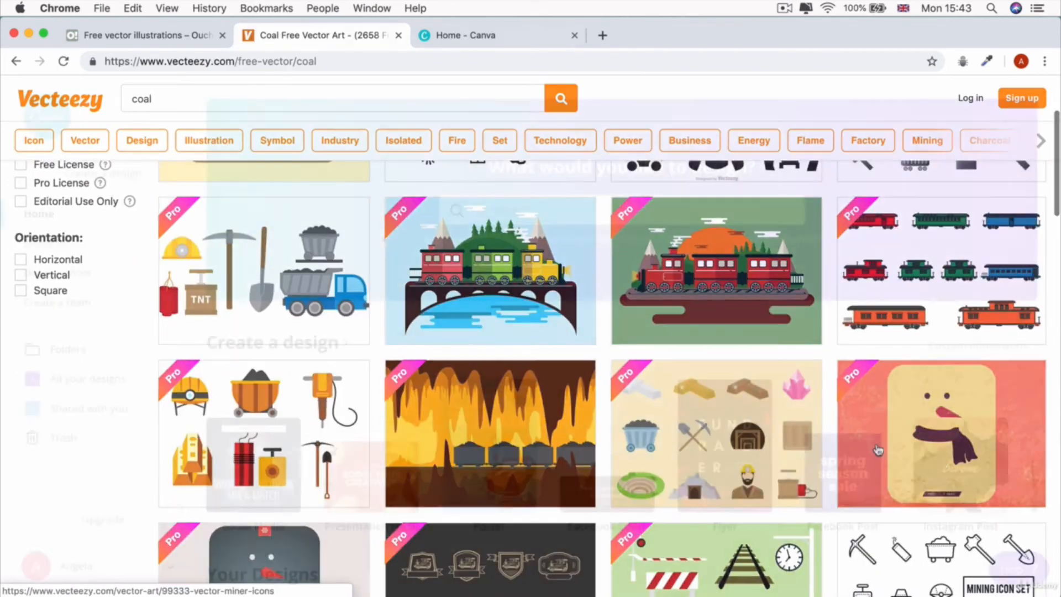
{"action": "left_click", "coordinate": [467, 35]}
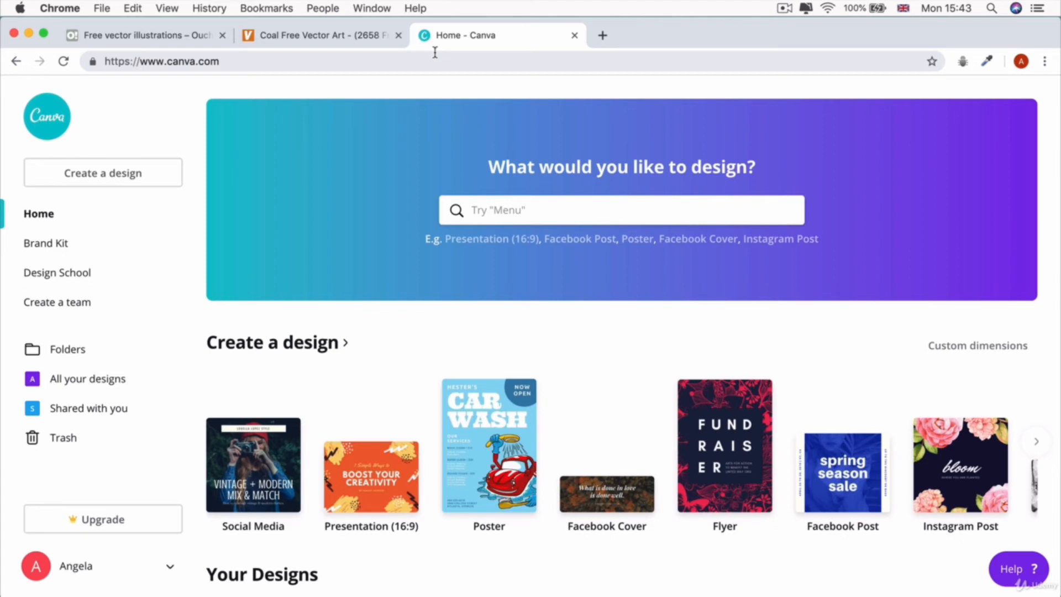
{"action": "mouse_move", "coordinate": [422, 199]}
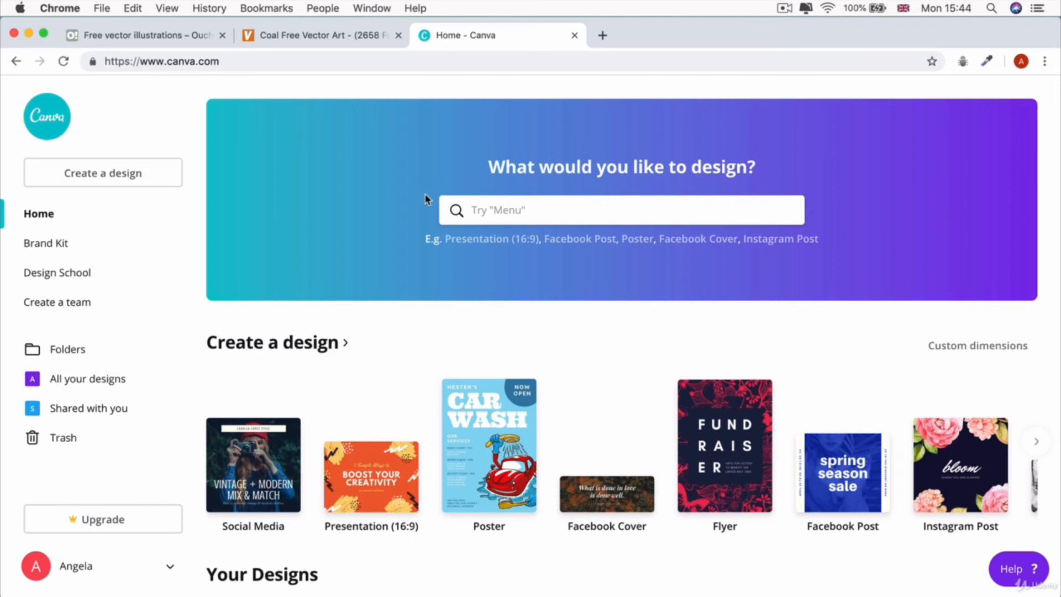
{"action": "mouse_move", "coordinate": [362, 213]}
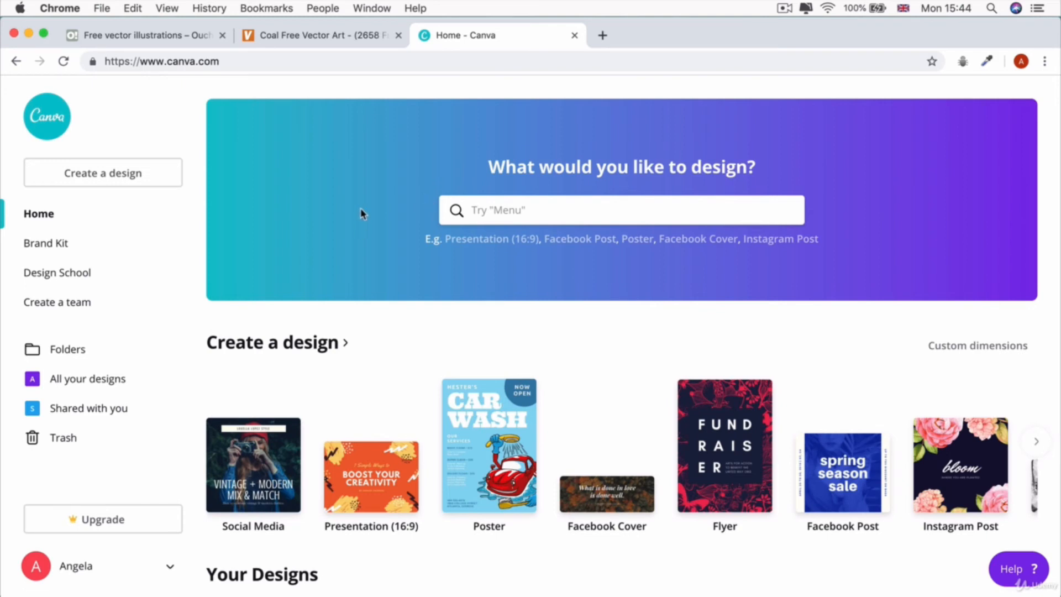
{"action": "mouse_move", "coordinate": [362, 159]}
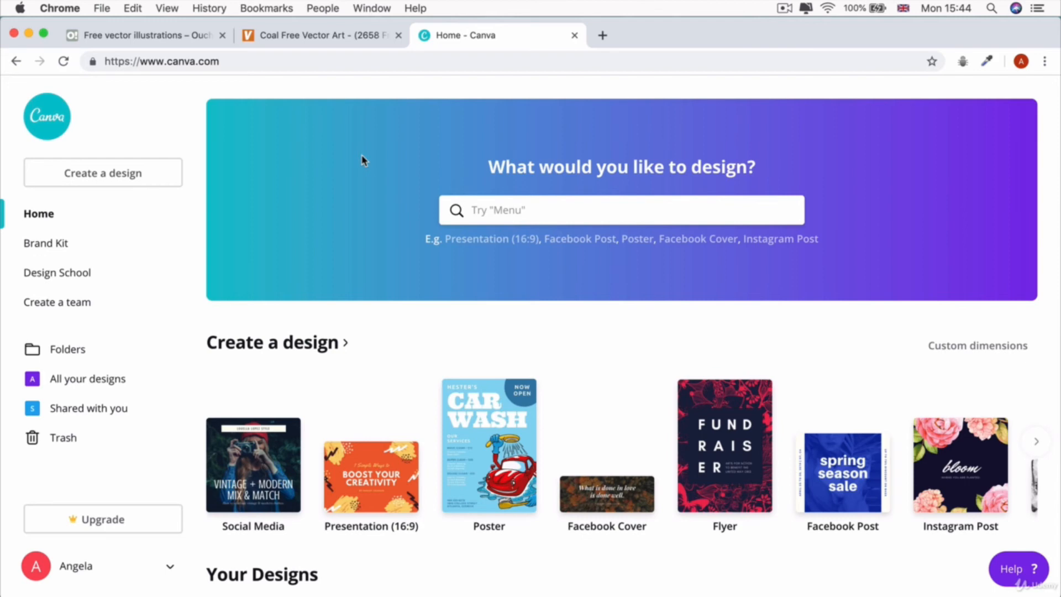
- Open the 'Create a design' page listing all design types
{"action": "left_click", "coordinate": [102, 173]}
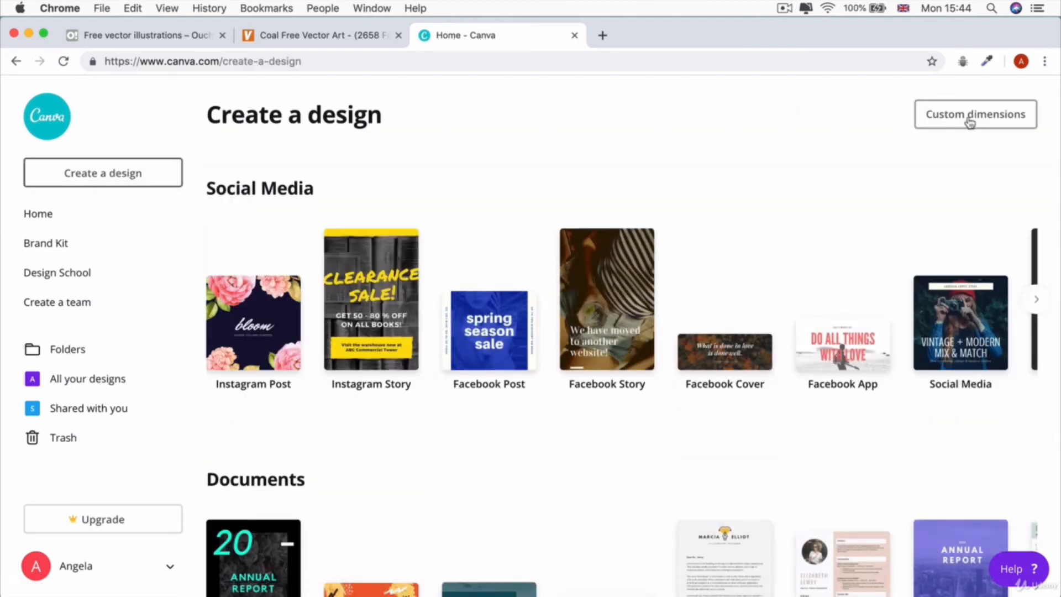
- Create a new blank design with custom dimensions of 1000 × 1000 px
{"action": "left_click", "coordinate": [975, 114]}
{"action": "type", "text": "10"}
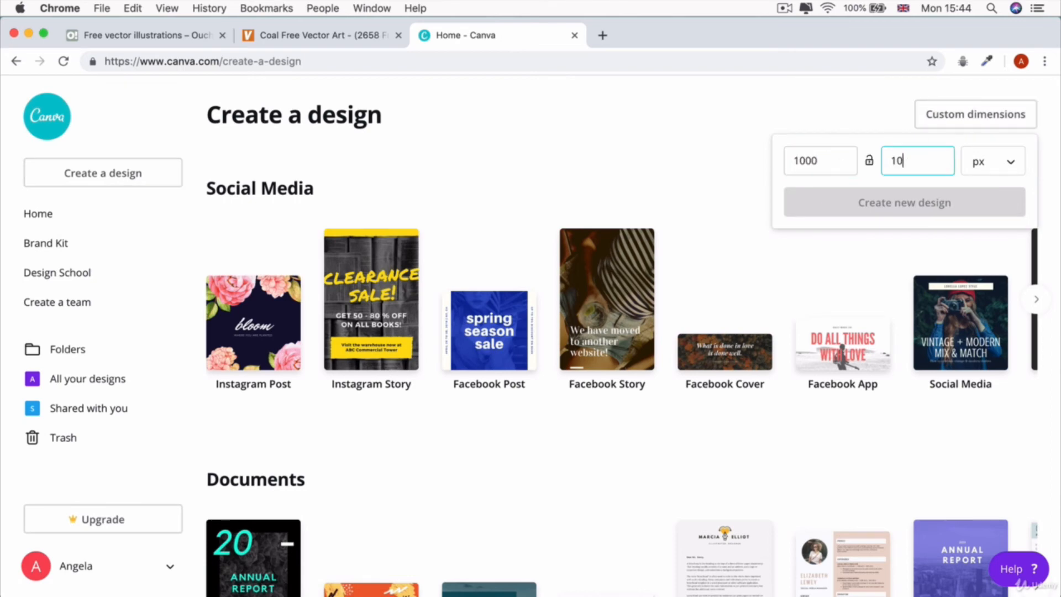
{"action": "left_click", "coordinate": [903, 202]}
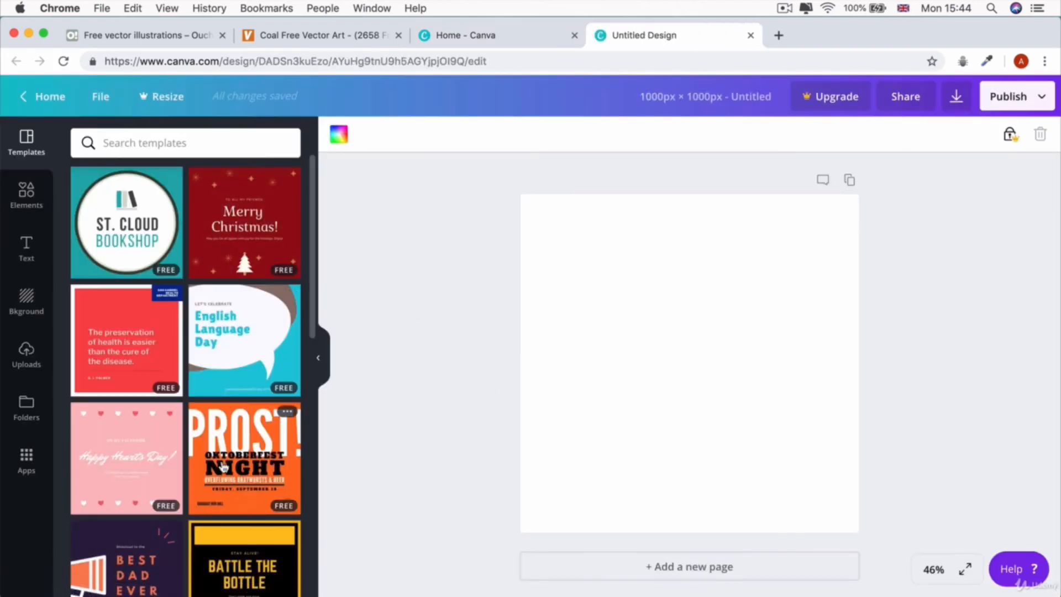
- Browse the Templates panel, then switch to the Elements library of shapes and photos
{"action": "scroll", "scroll_direction": "down", "scroll_amount": 3}
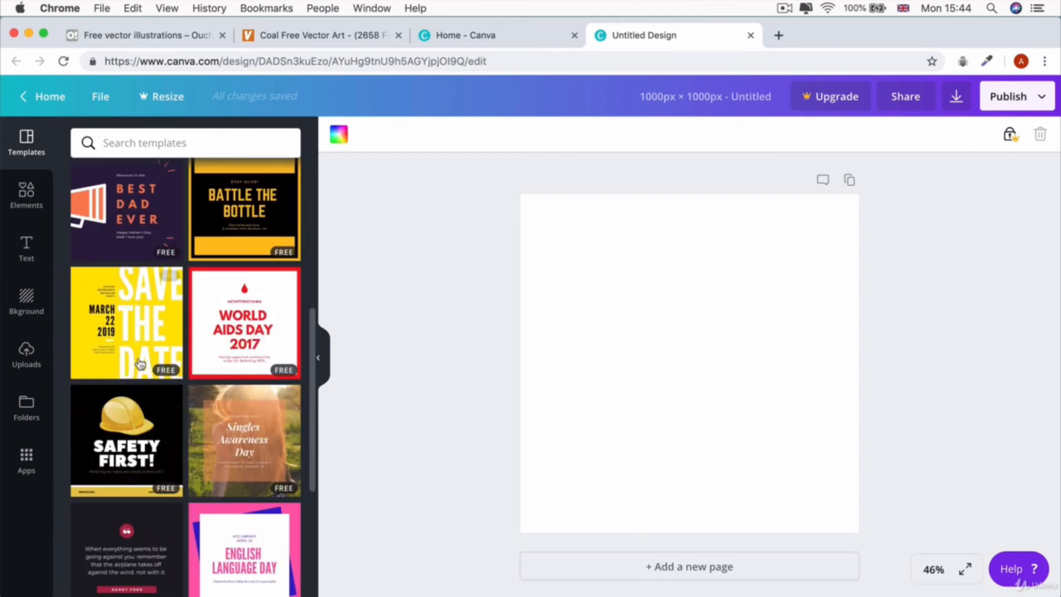
{"action": "scroll", "scroll_direction": "up", "scroll_amount": 3}
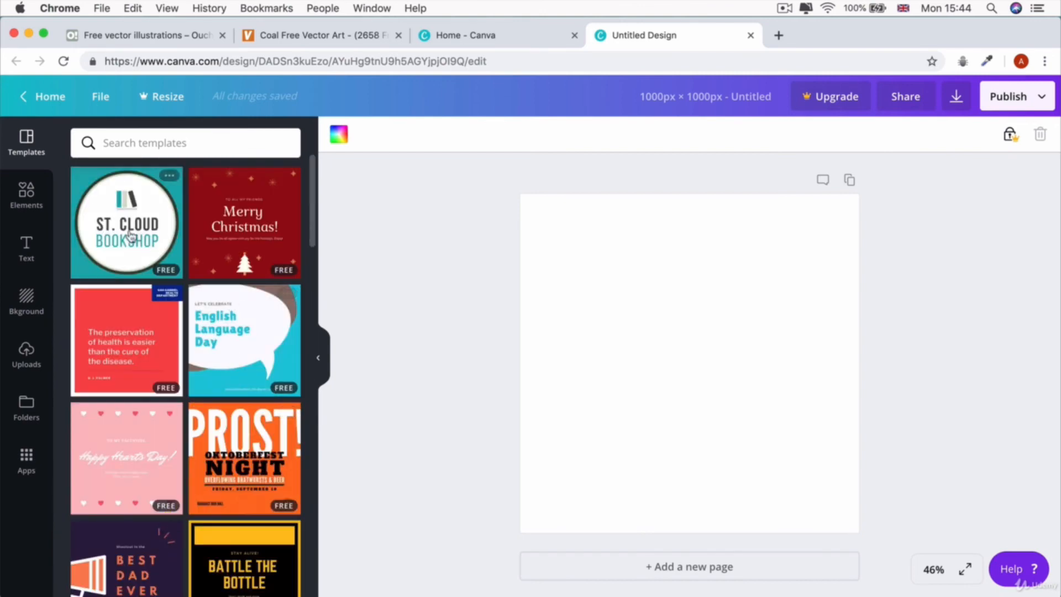
{"action": "left_click", "coordinate": [26, 195]}
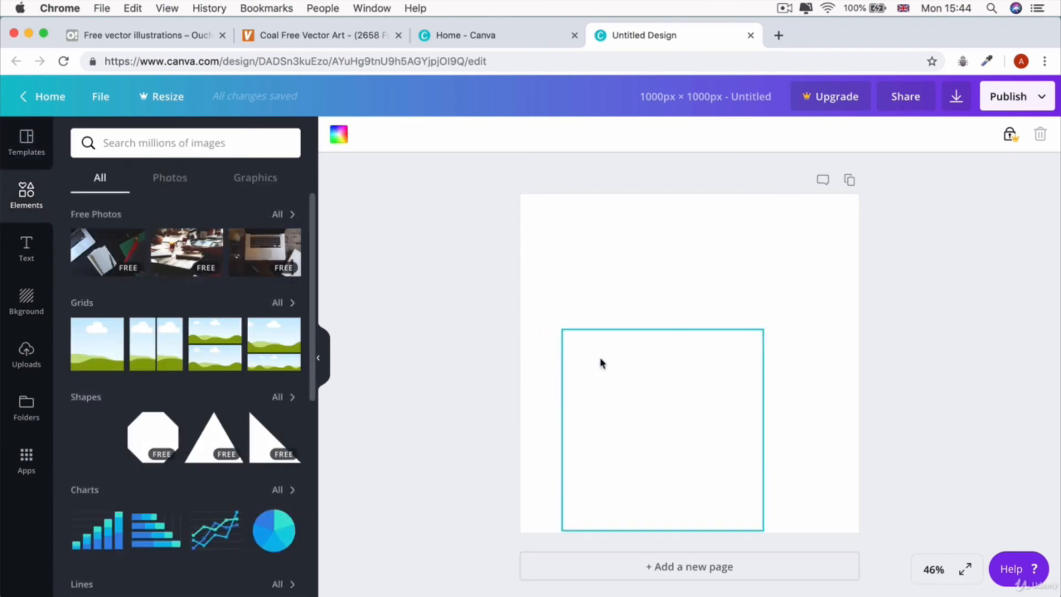
- Add a circle, colour it purple, and deselect to view it with the triangle
{"action": "left_click", "coordinate": [96, 437]}
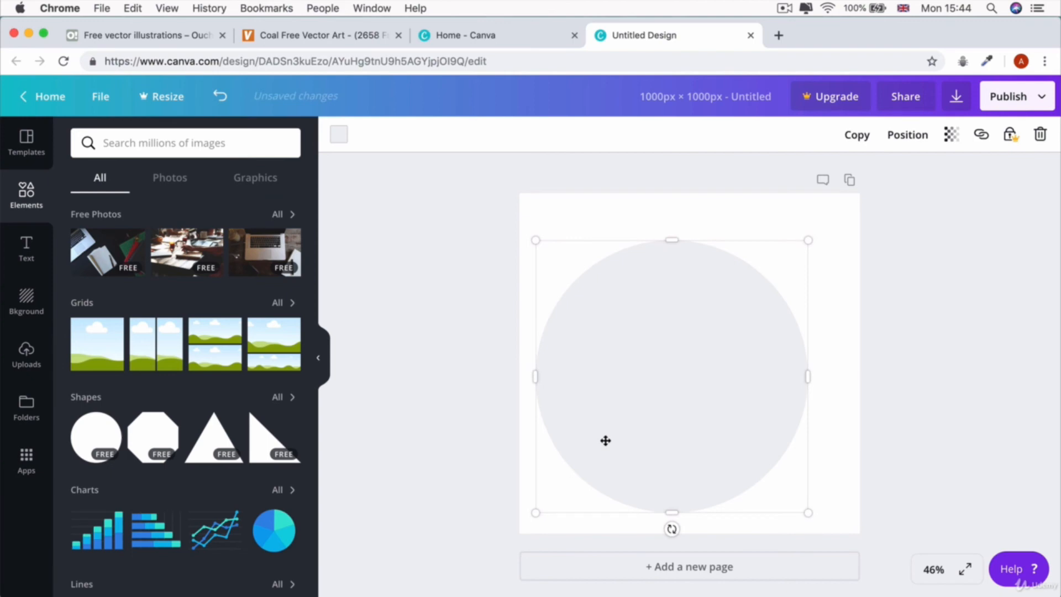
{"action": "left_click", "coordinate": [338, 134]}
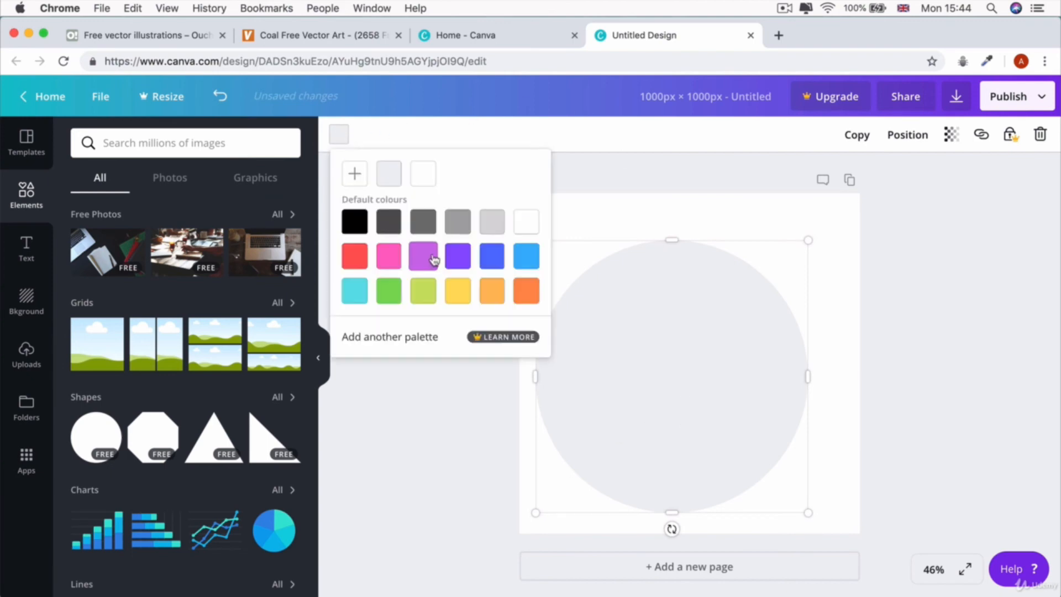
{"action": "left_click", "coordinate": [423, 256]}
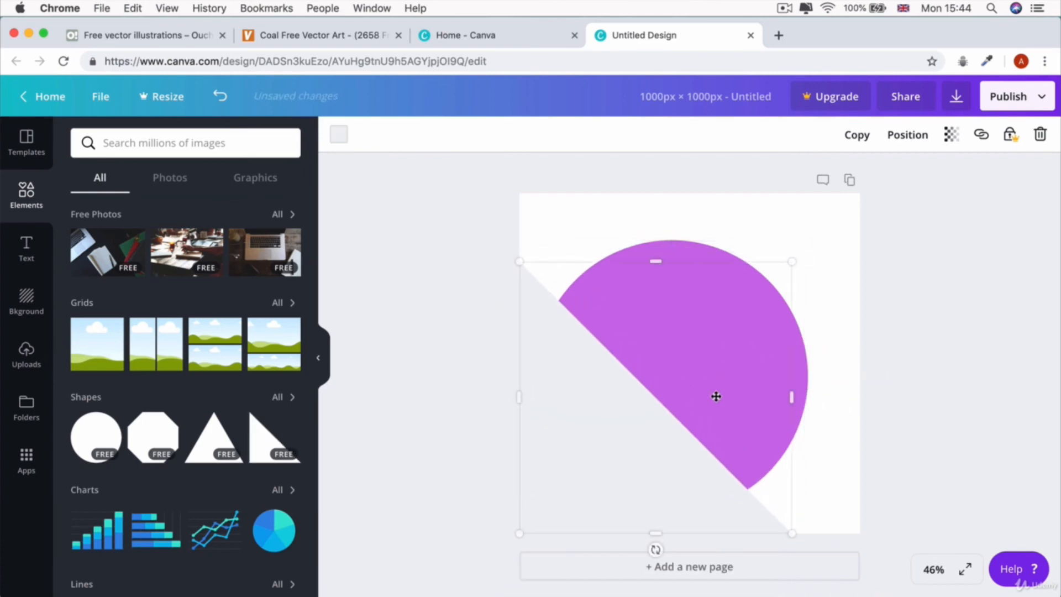
{"action": "left_click", "coordinate": [971, 452]}
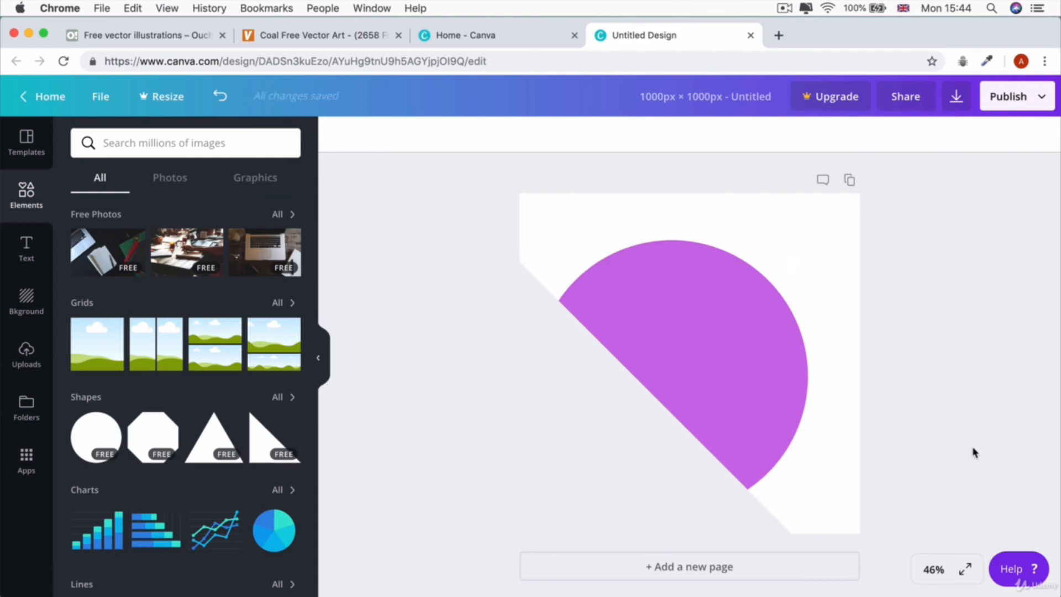
{"action": "mouse_move", "coordinate": [143, 323]}
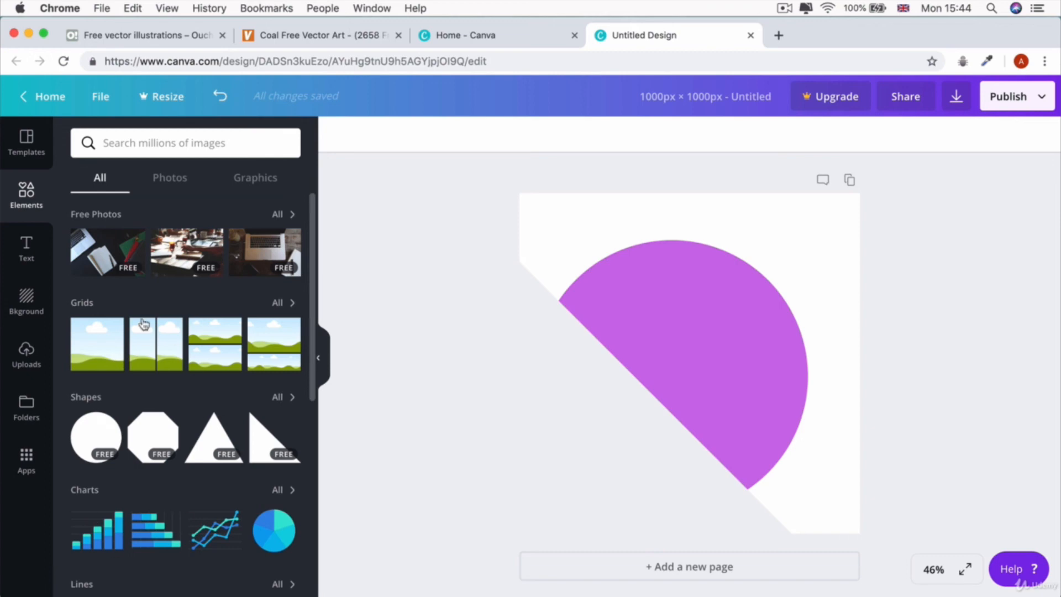
{"action": "left_click", "coordinate": [26, 249]}
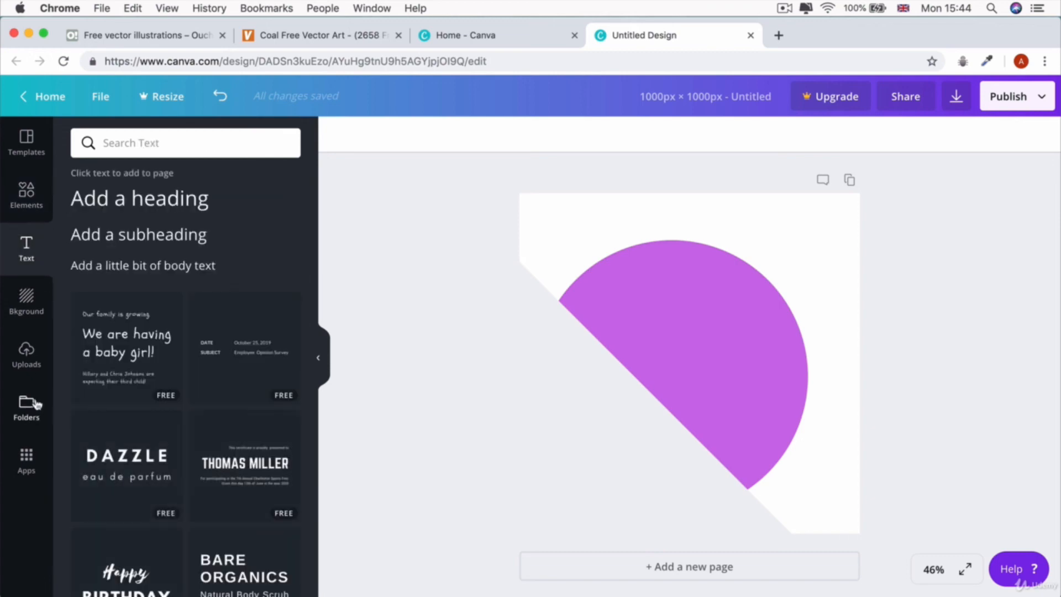
{"action": "left_click", "coordinate": [26, 300]}
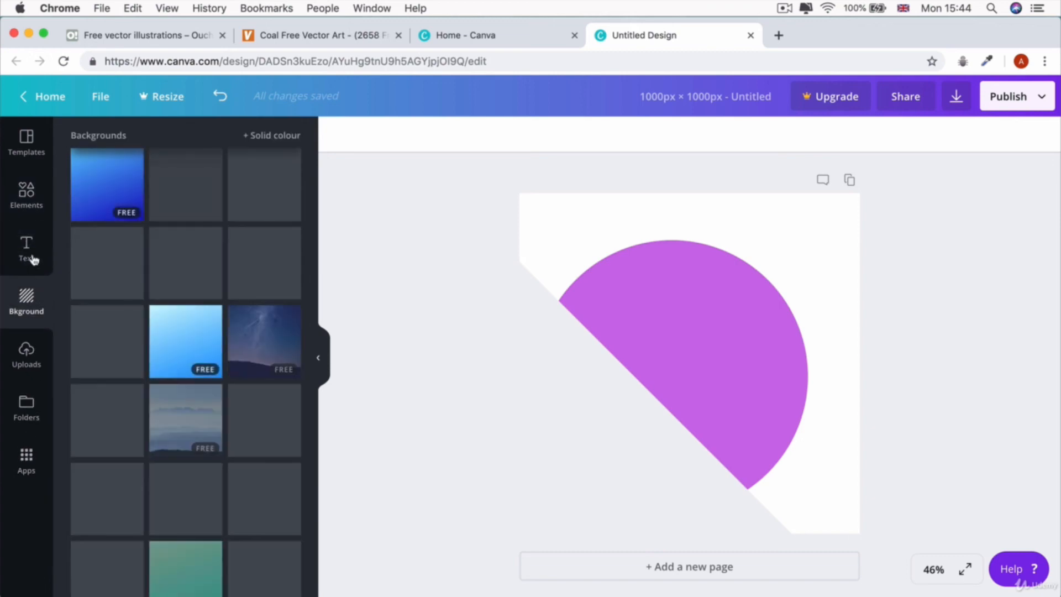
{"action": "left_click", "coordinate": [26, 195]}
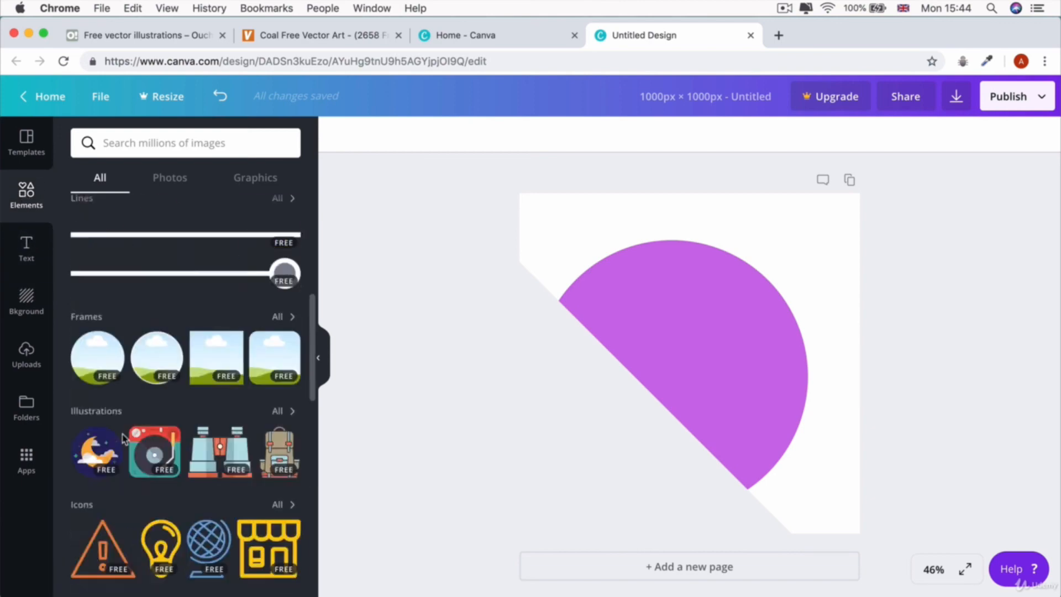
{"action": "scroll", "scroll_direction": "down", "scroll_amount": 3}
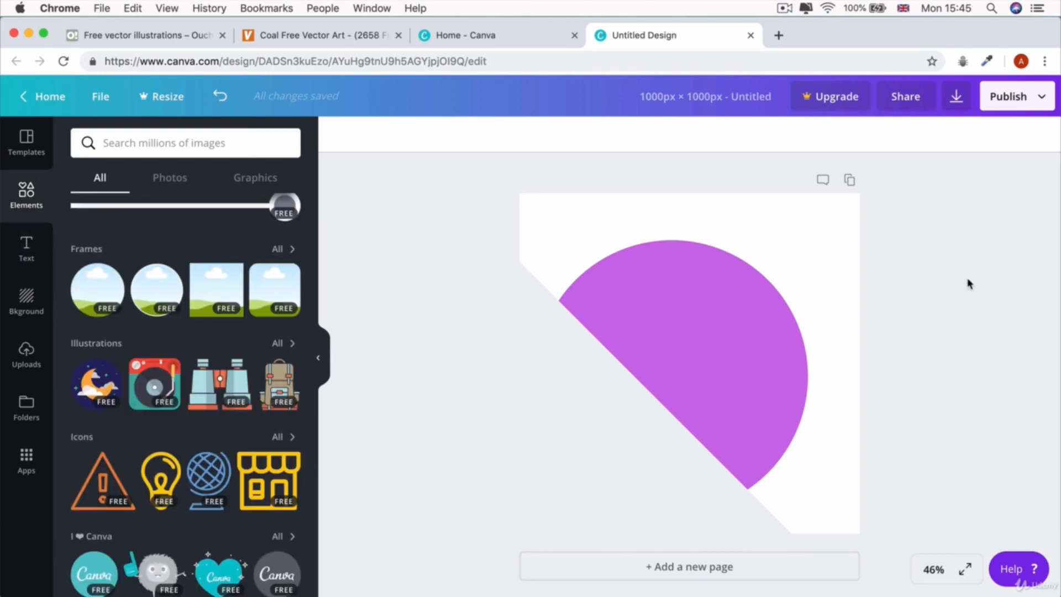
{"action": "left_click", "coordinate": [142, 34]}
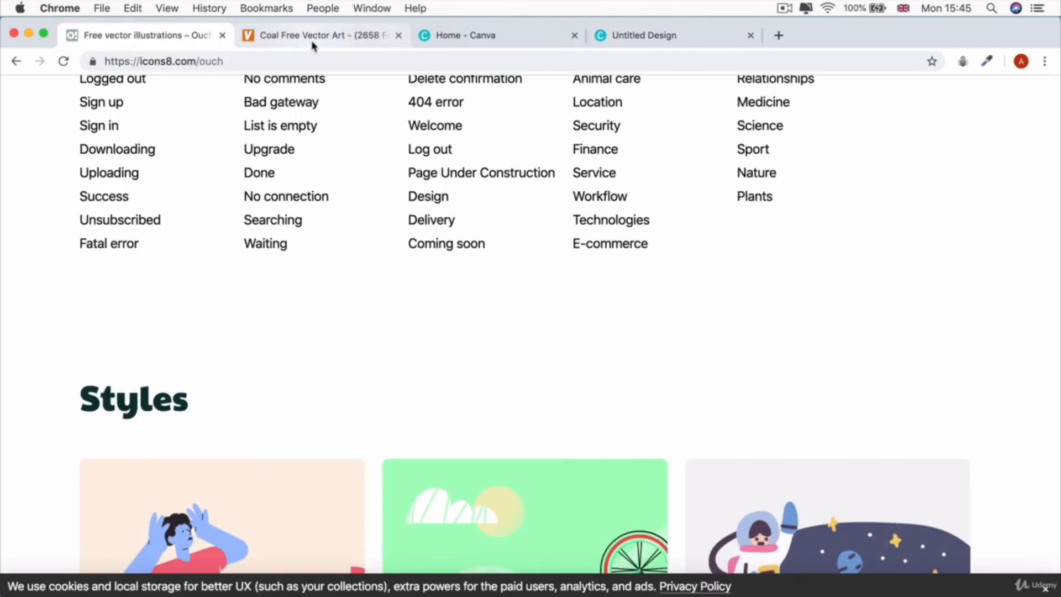
{"action": "left_click", "coordinate": [670, 35]}
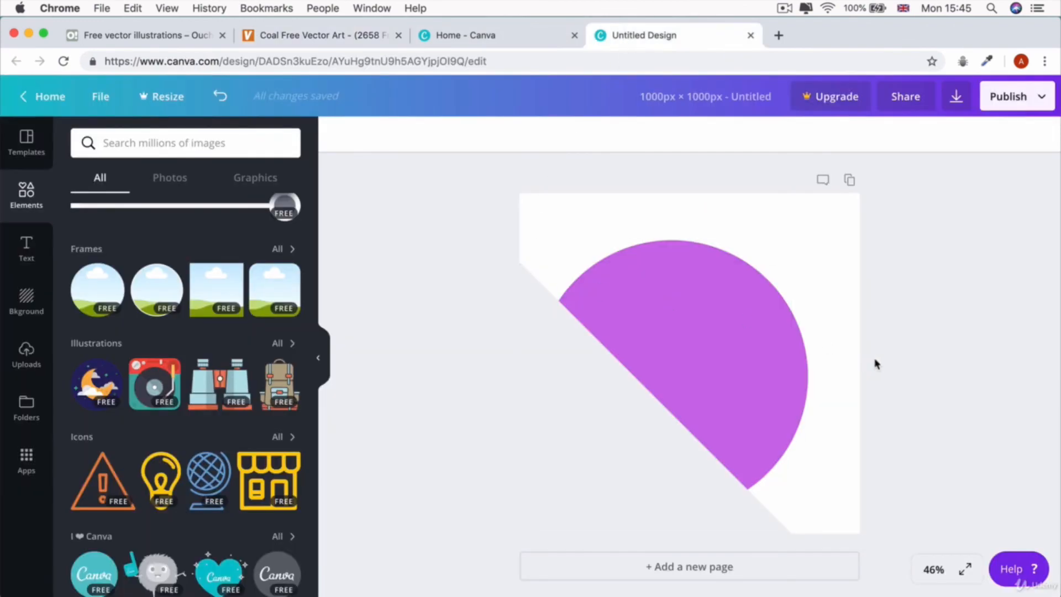